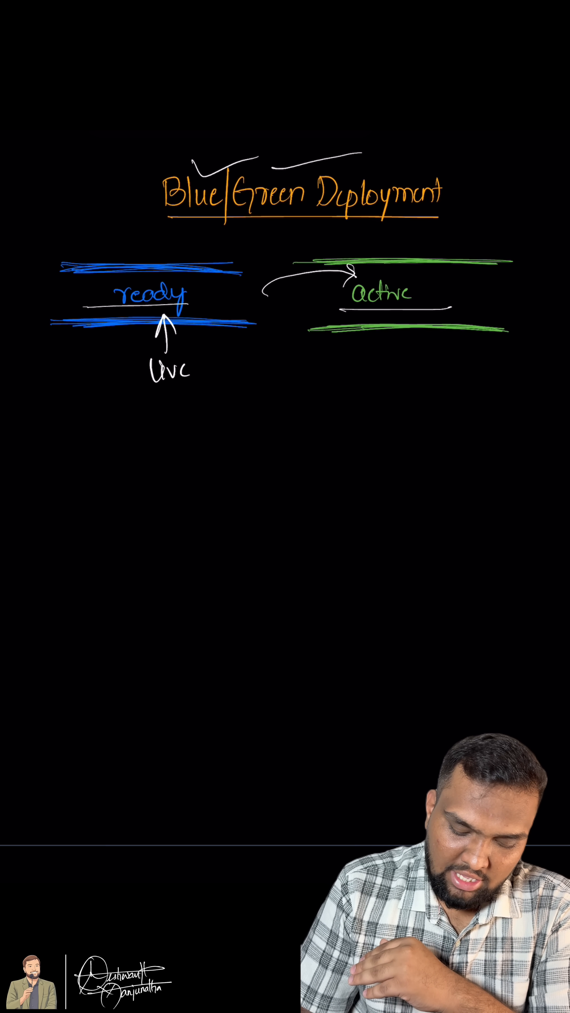
- Draw a curved switch arrow from the blue bar to the green bar, labelled LB and DNS
left_click_drag(223, 359, 336, 342)
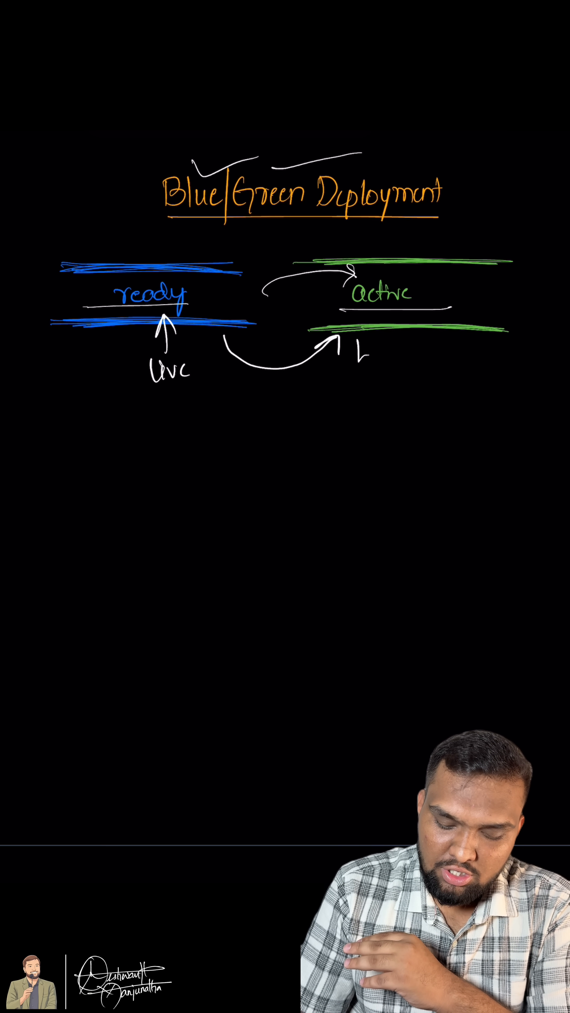
type("LB")
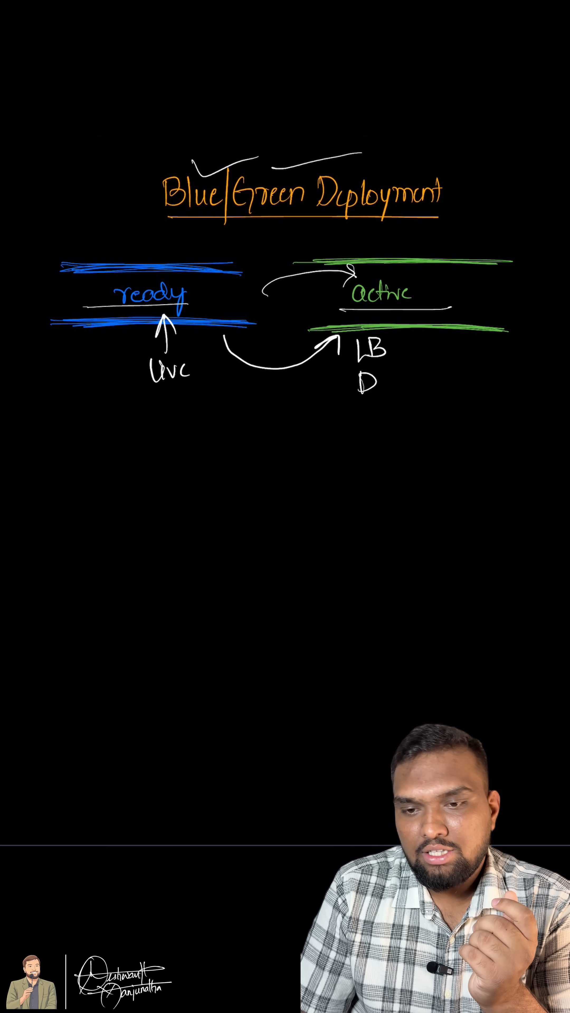
type("NS")
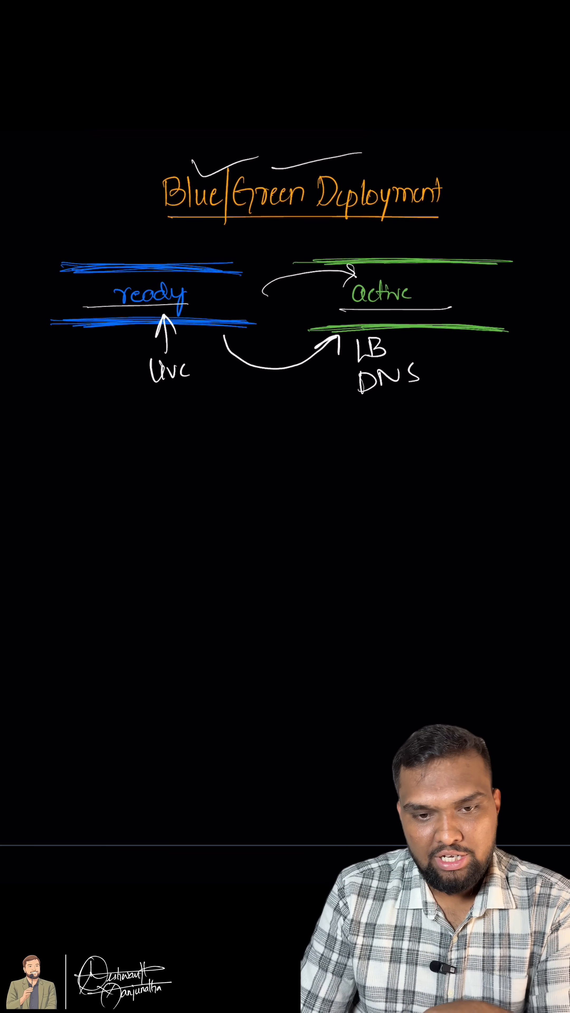